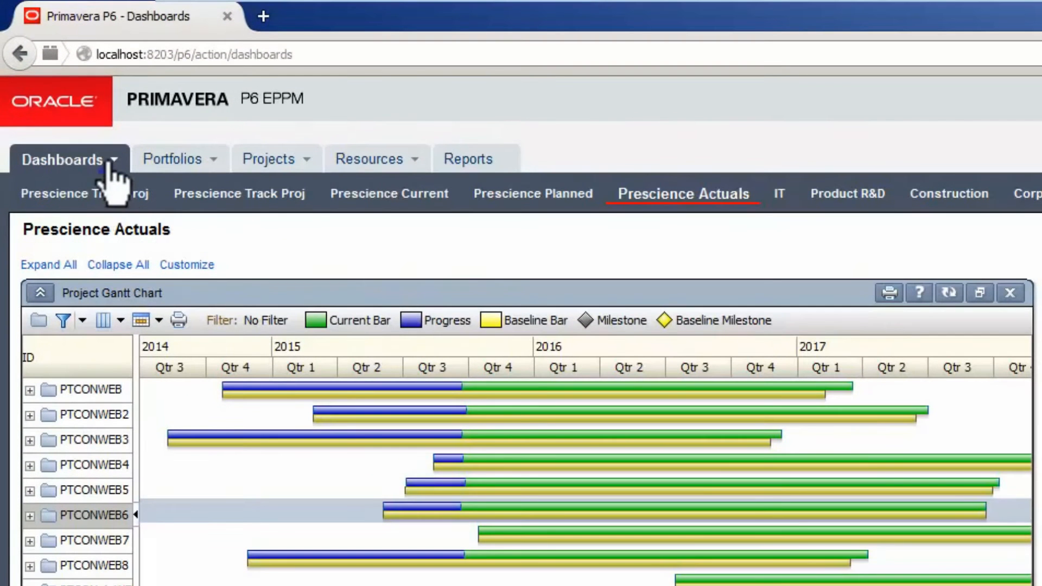
Go to the Manage Dashboards page from the Dashboards menu
left_click(63, 159)
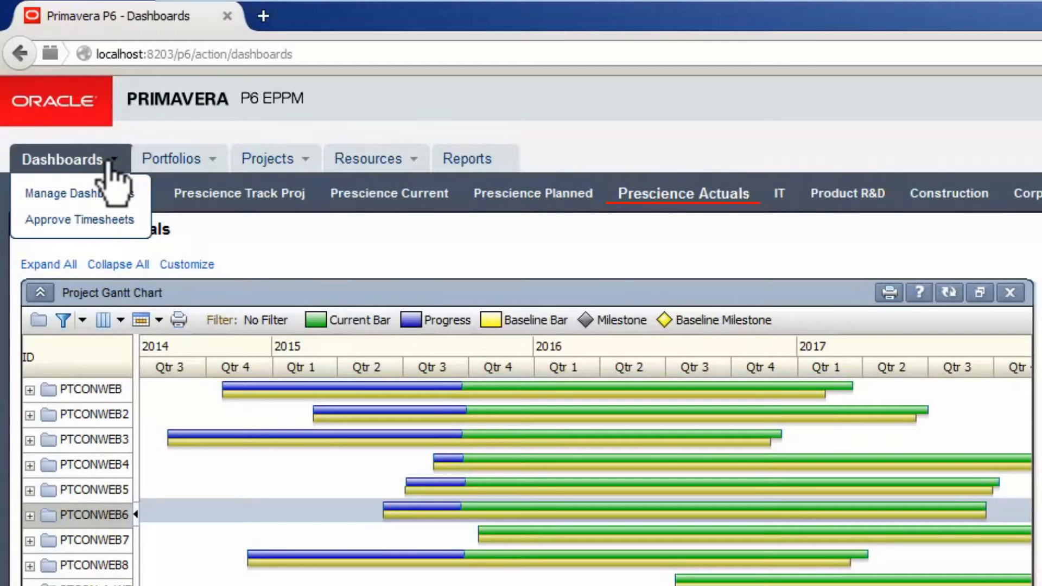
mouse_move(106, 186)
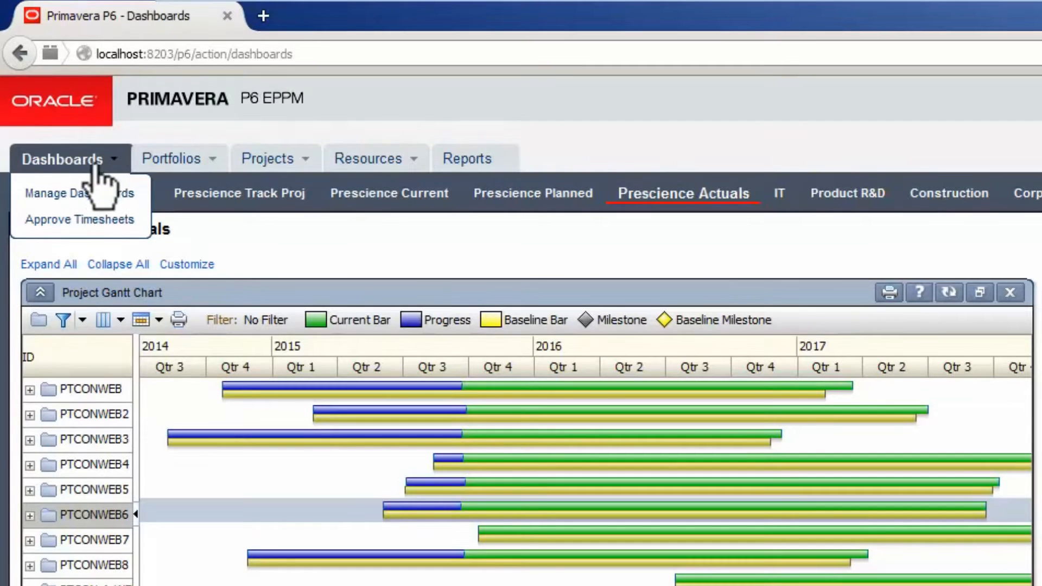
left_click(73, 193)
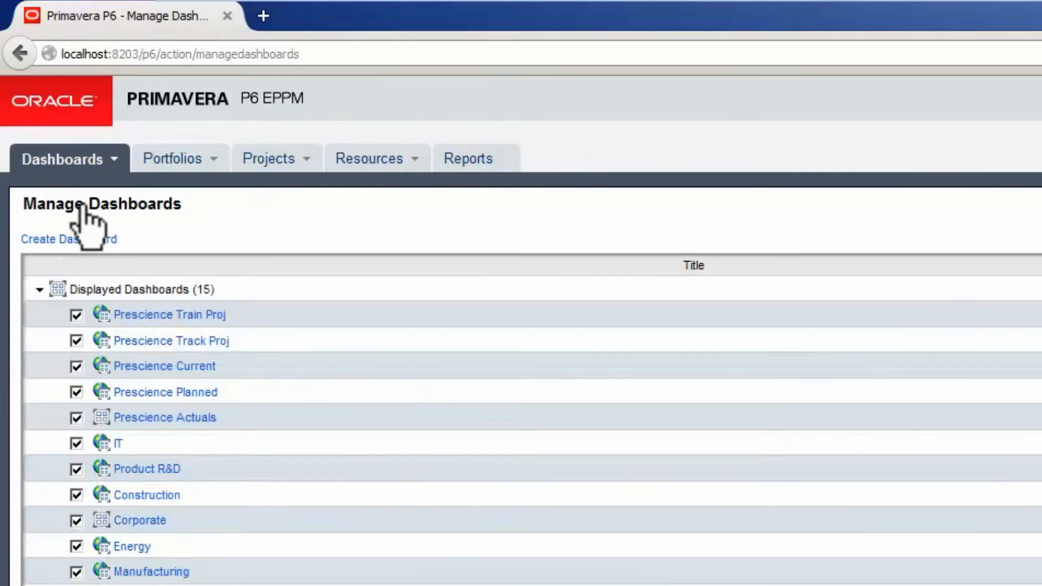
mouse_move(100, 260)
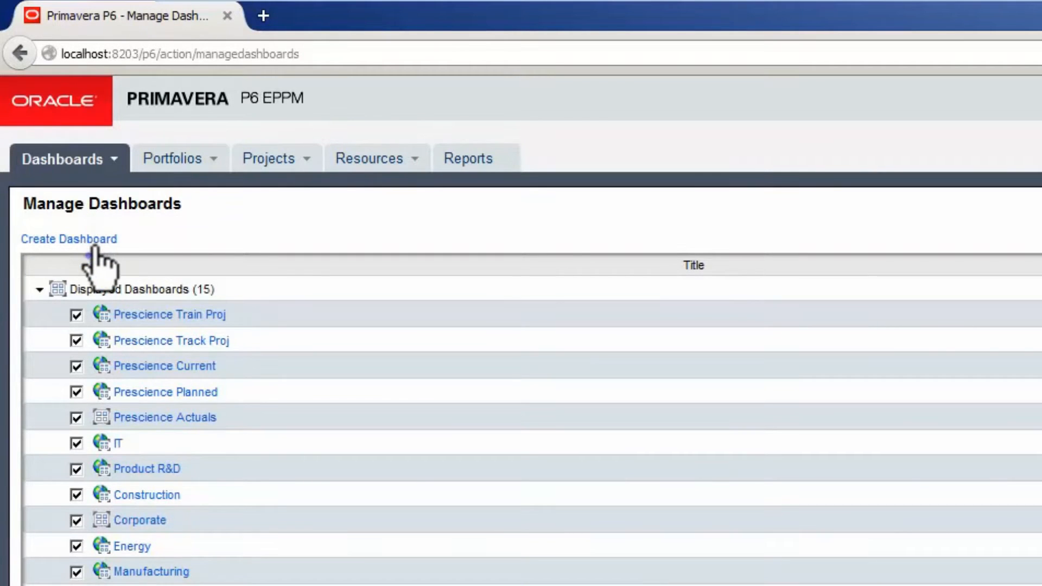
Create a new dashboard as a copy of the Prescience Actuals user dashboard
left_click(67, 239)
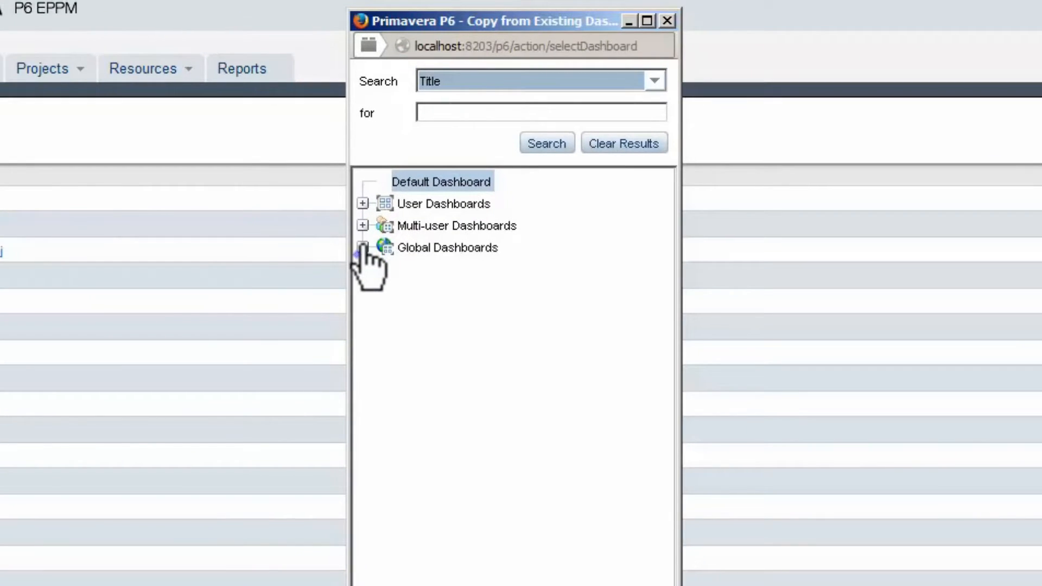
left_click(365, 247)
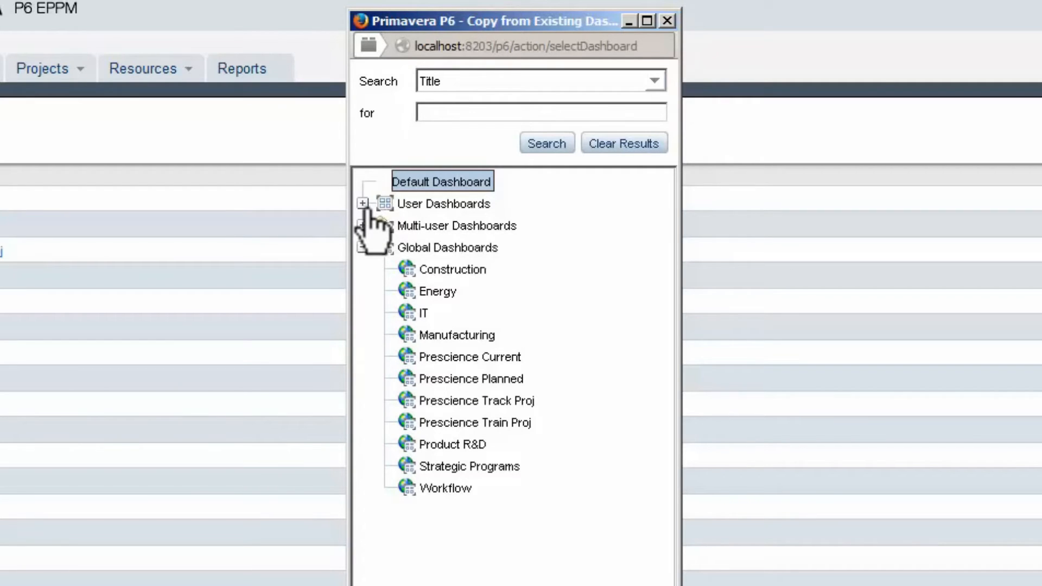
left_click(364, 204)
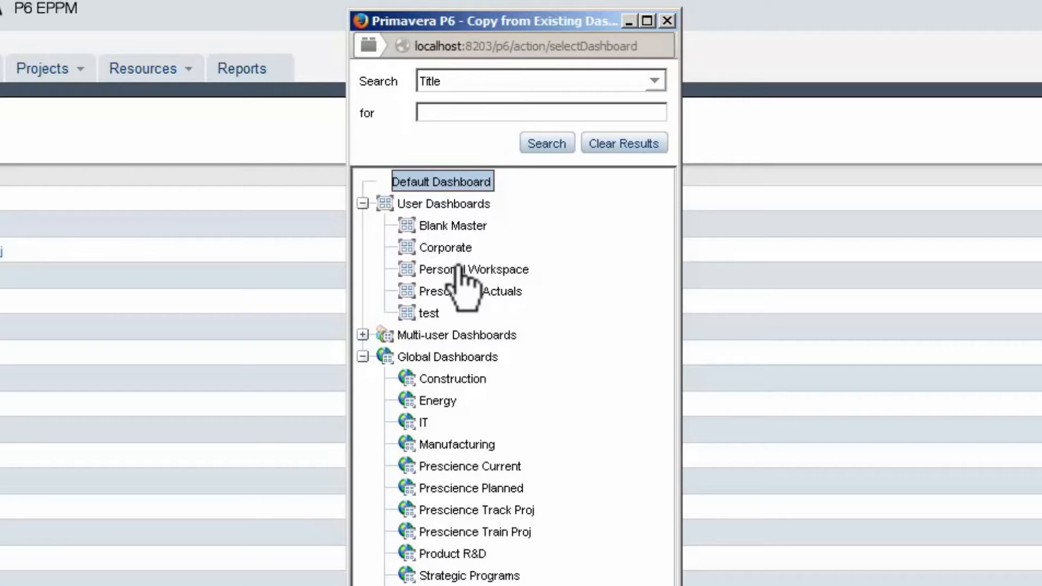
left_click(469, 291)
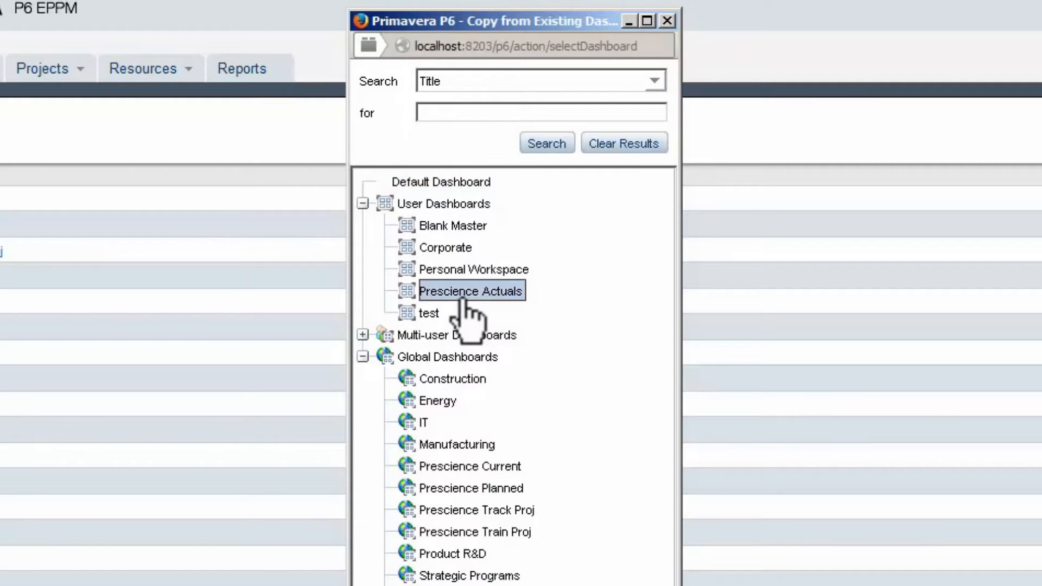
double_click(471, 291)
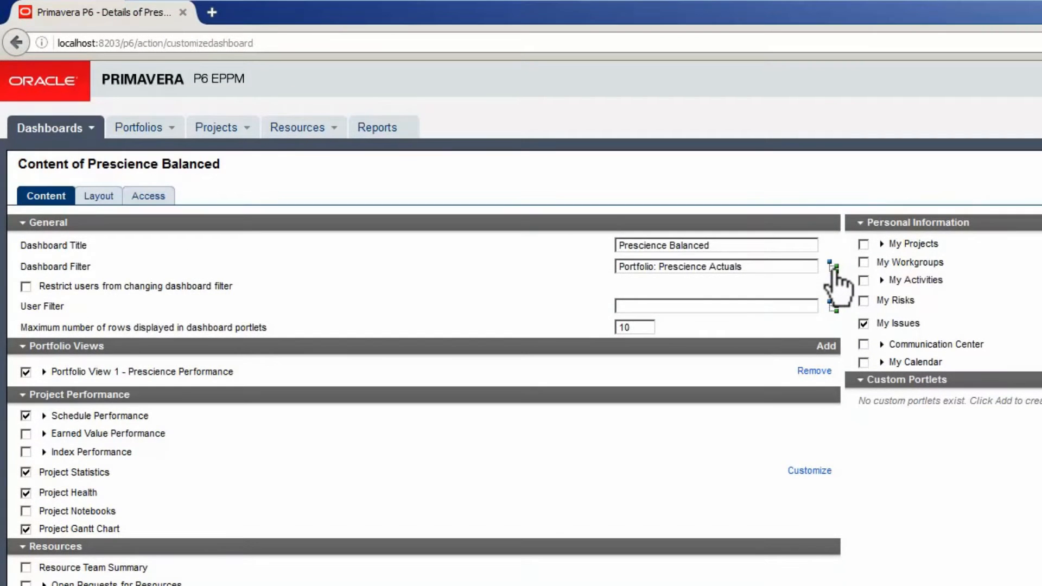
Set the dashboard filter to the Prescience Actuals global filtered portfolio
left_click(832, 266)
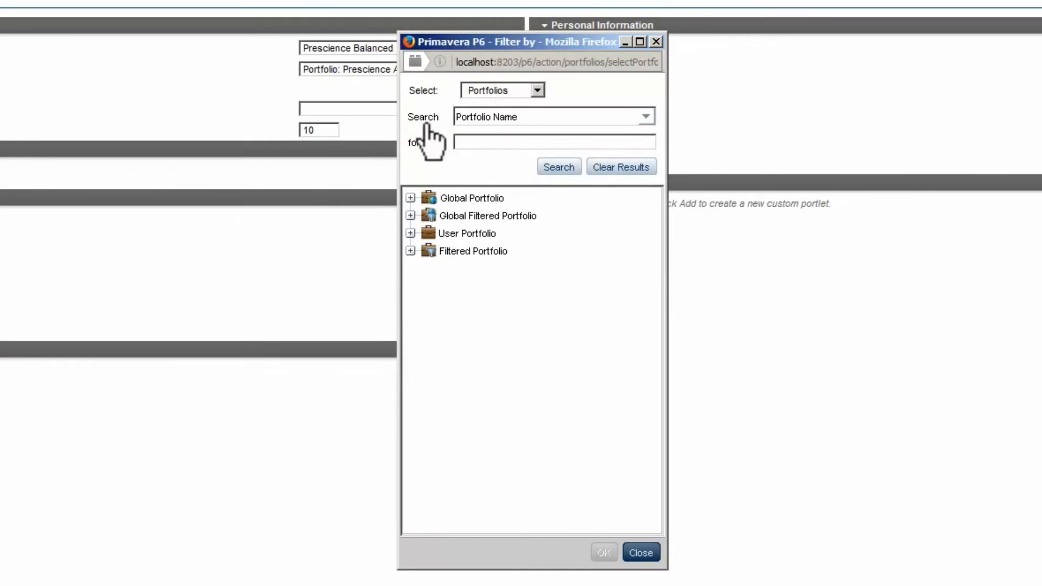
left_click(411, 198)
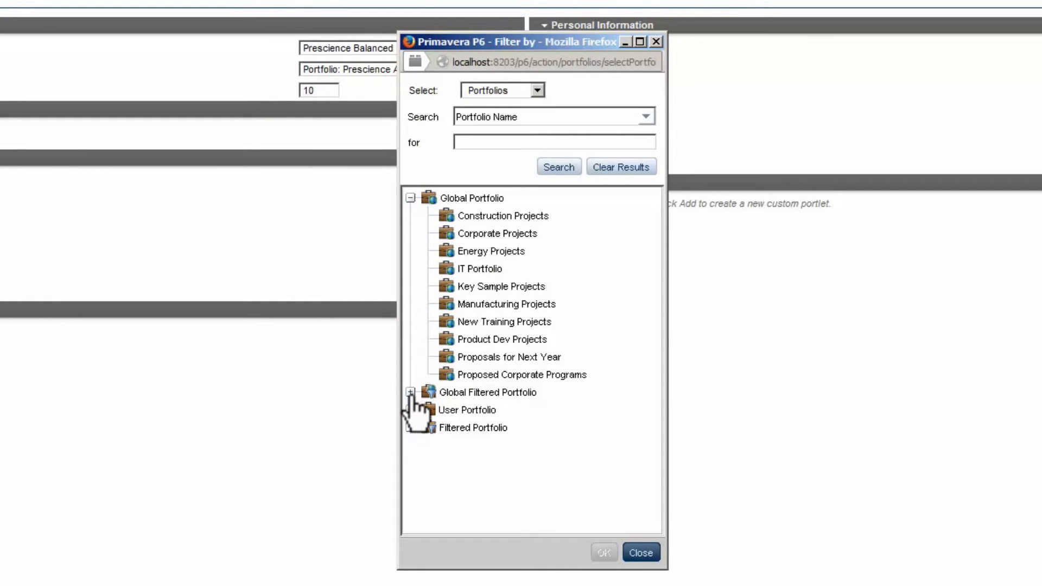
left_click(418, 392)
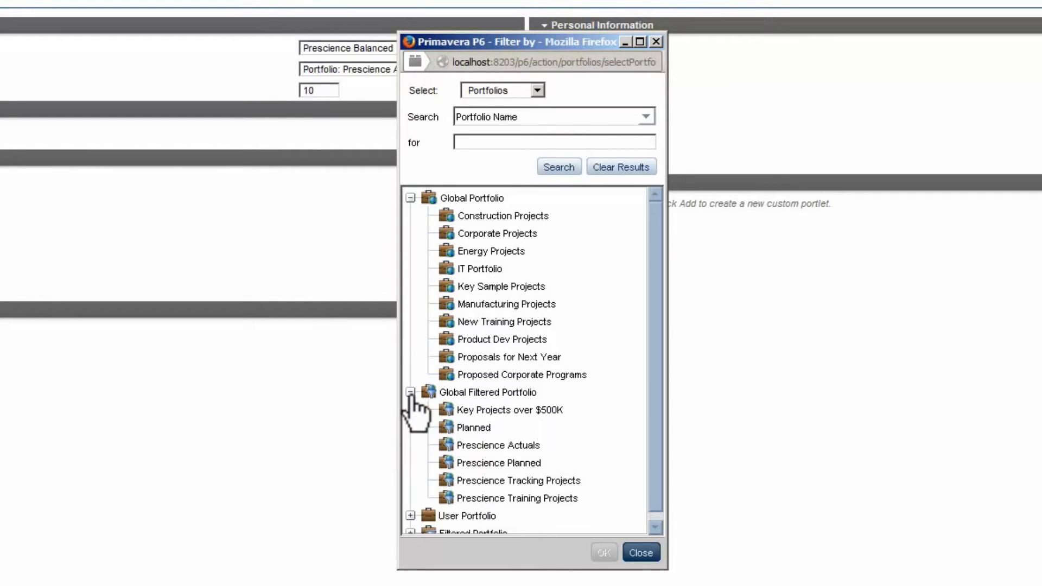
mouse_move(526, 458)
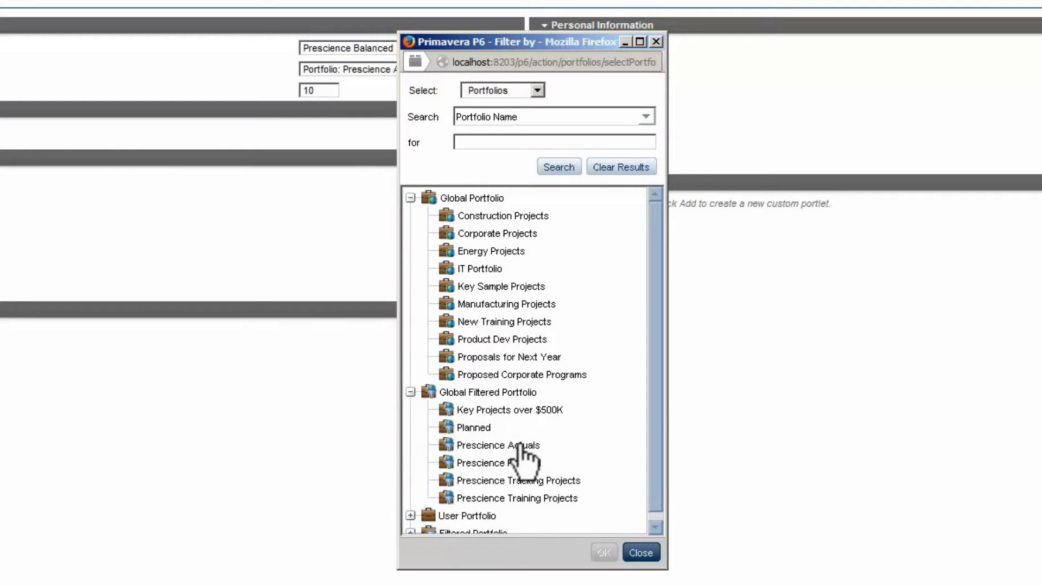
left_click(498, 445)
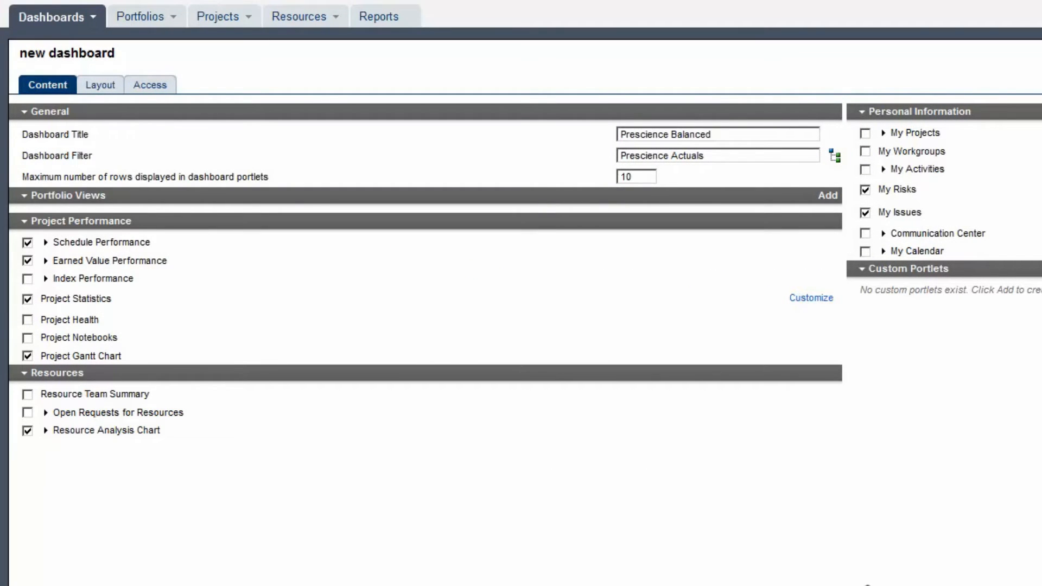
Choose the existing Prescience Performance histogram as a portfolio view for the dashboard
left_click(835, 156)
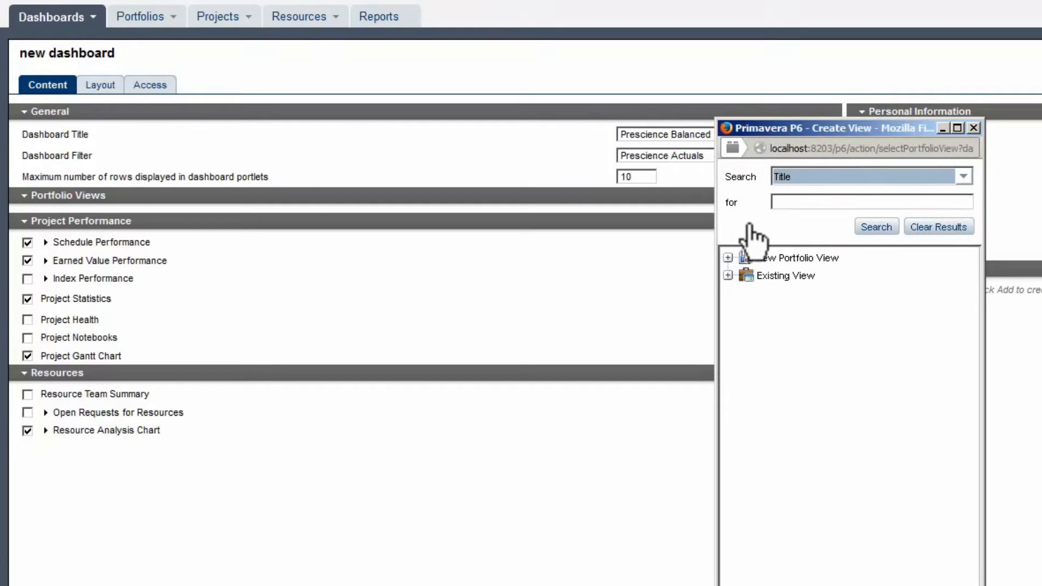
left_click(729, 275)
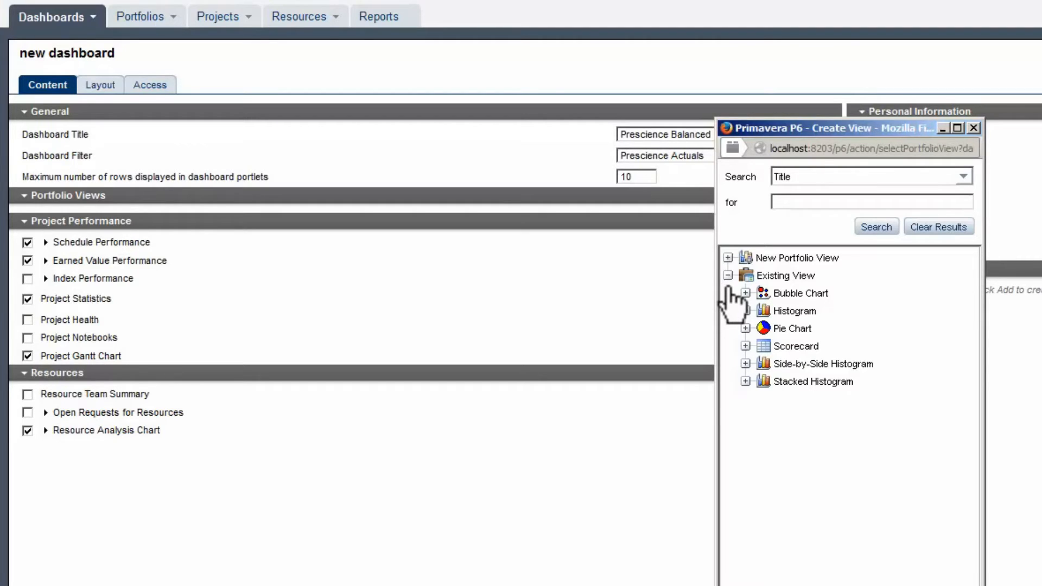
mouse_move(736, 303)
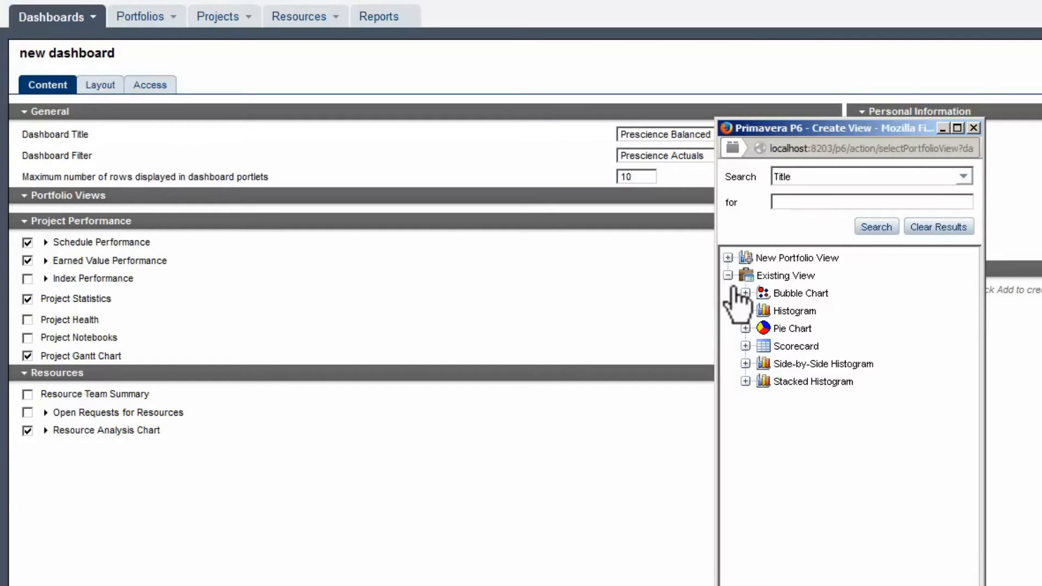
mouse_move(745, 326)
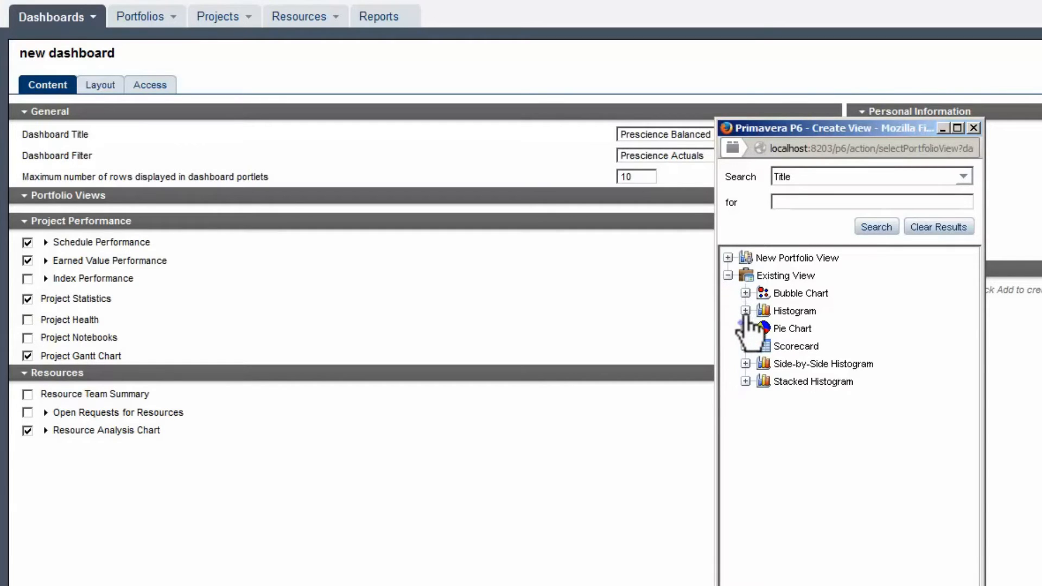
left_click(746, 310)
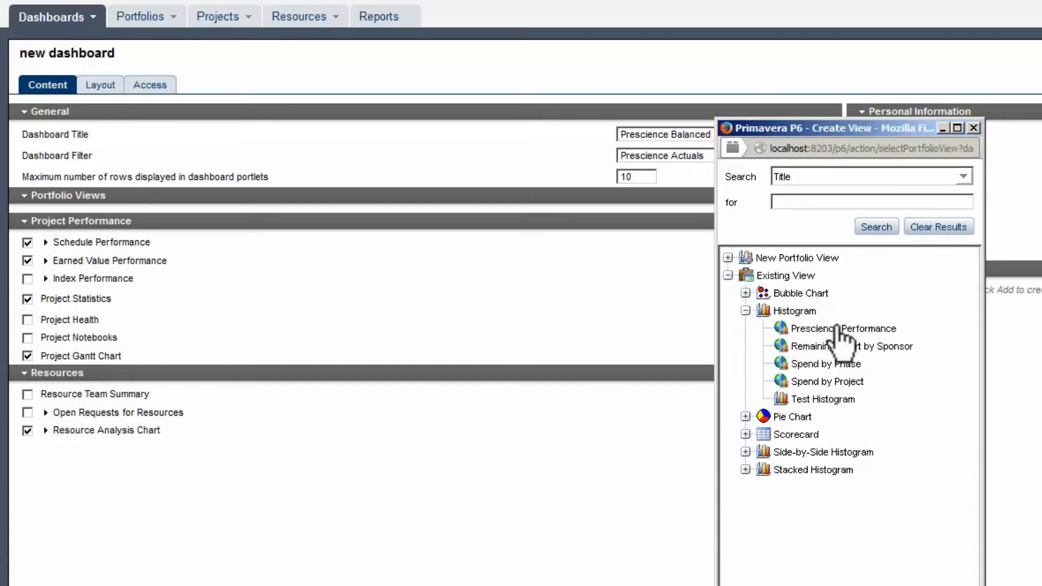
left_click(845, 328)
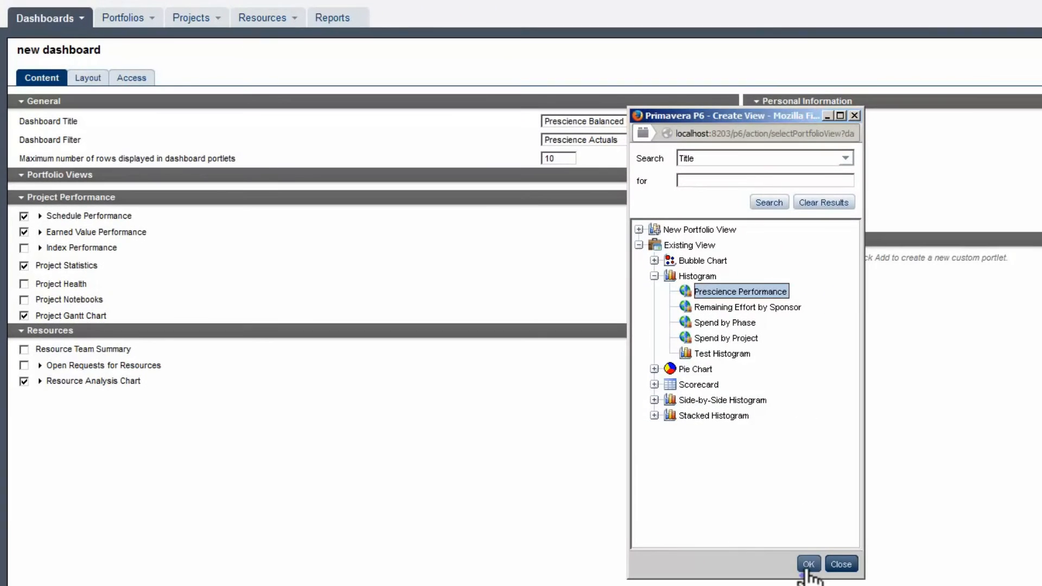
mouse_move(60, 333)
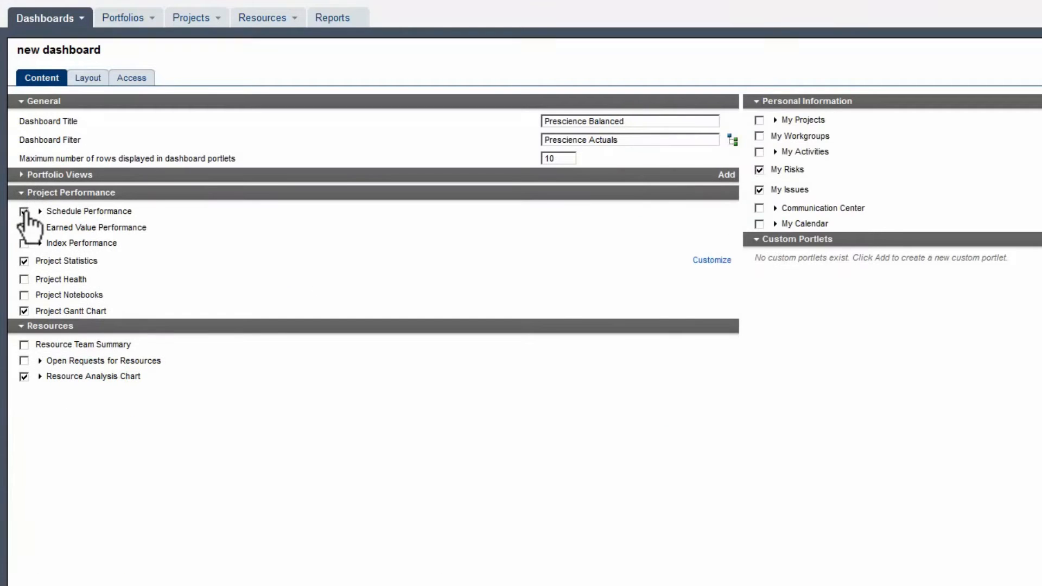
Include Project Health, set the Resource Analysis Chart to 90 weeks ahead and 50 back, and save
left_click(24, 212)
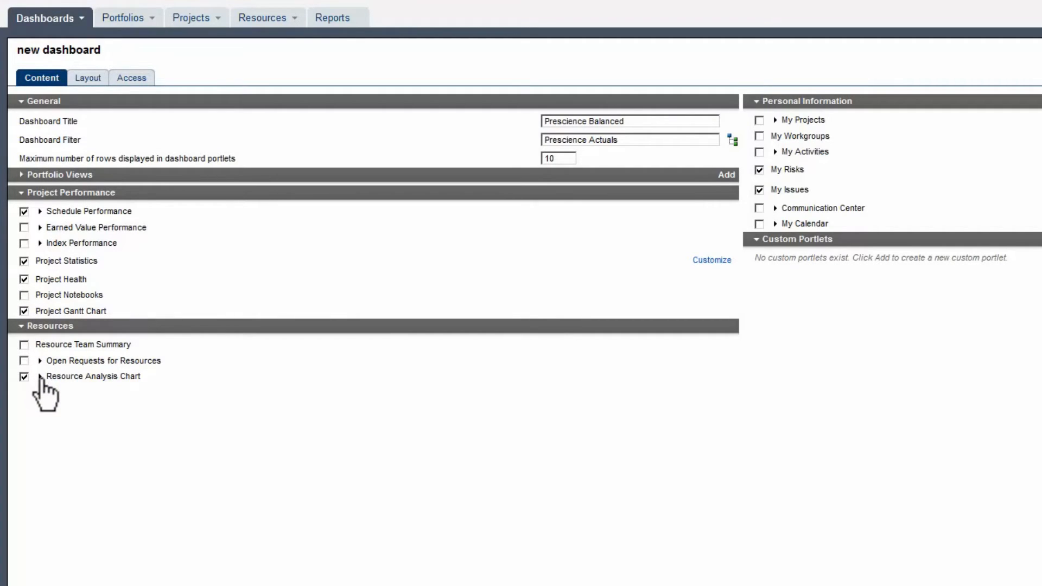
left_click(40, 377)
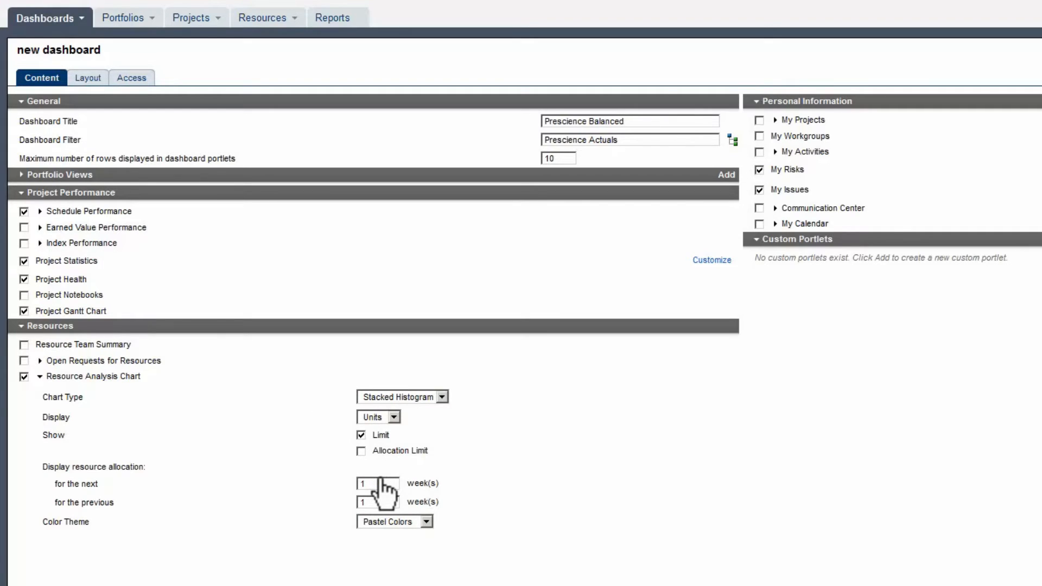
left_click(378, 483)
type("90")
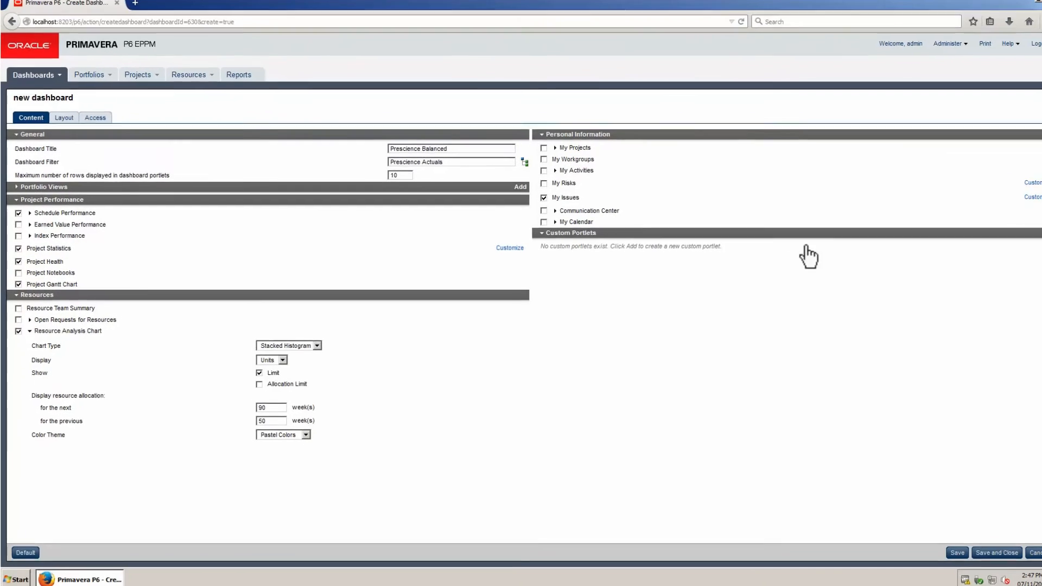
left_click(994, 553)
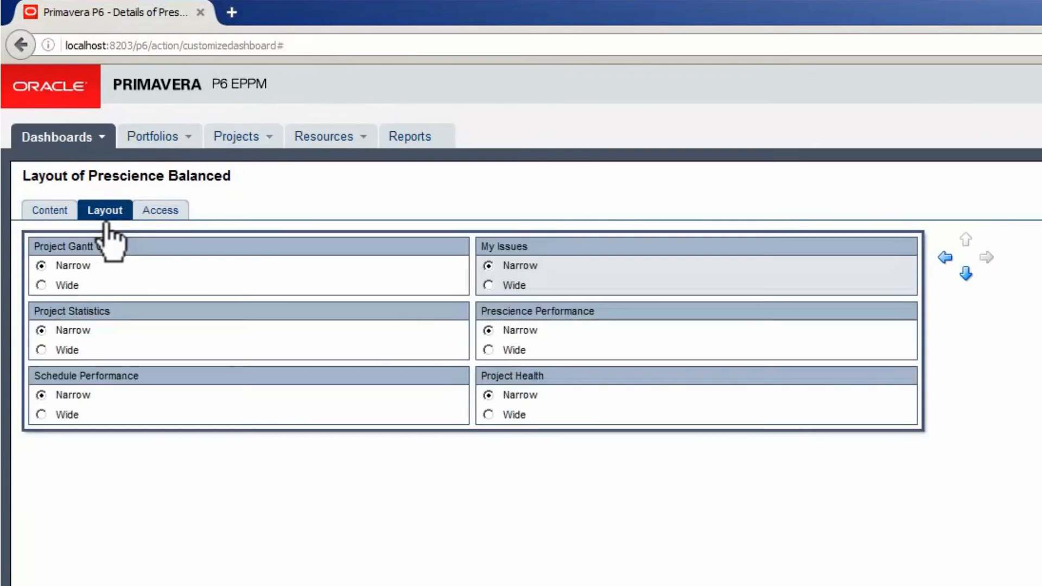
mouse_move(648, 275)
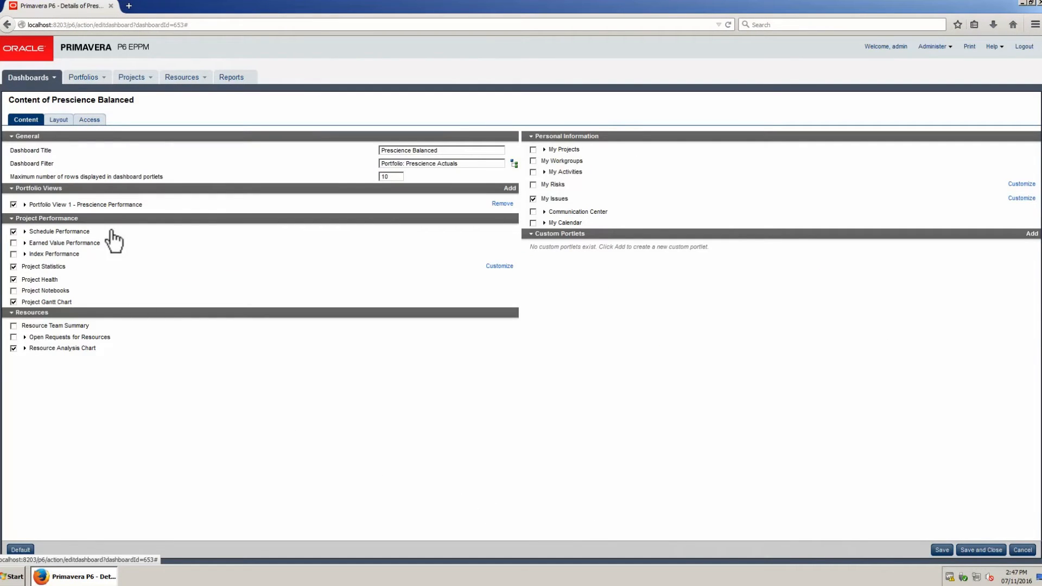
Share Prescience Balanced with All Users under Access, then save and close
left_click(86, 120)
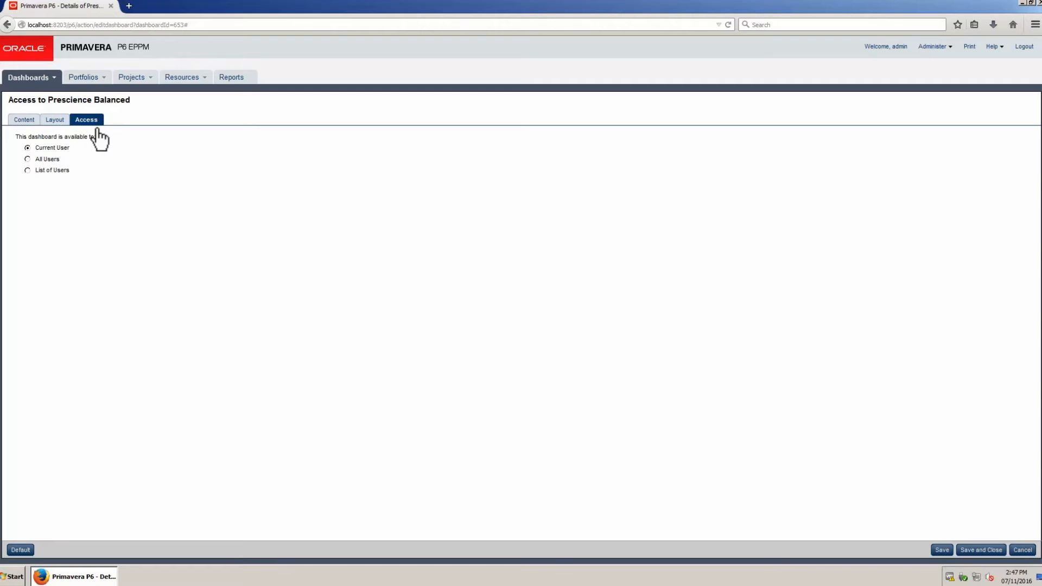
mouse_move(29, 166)
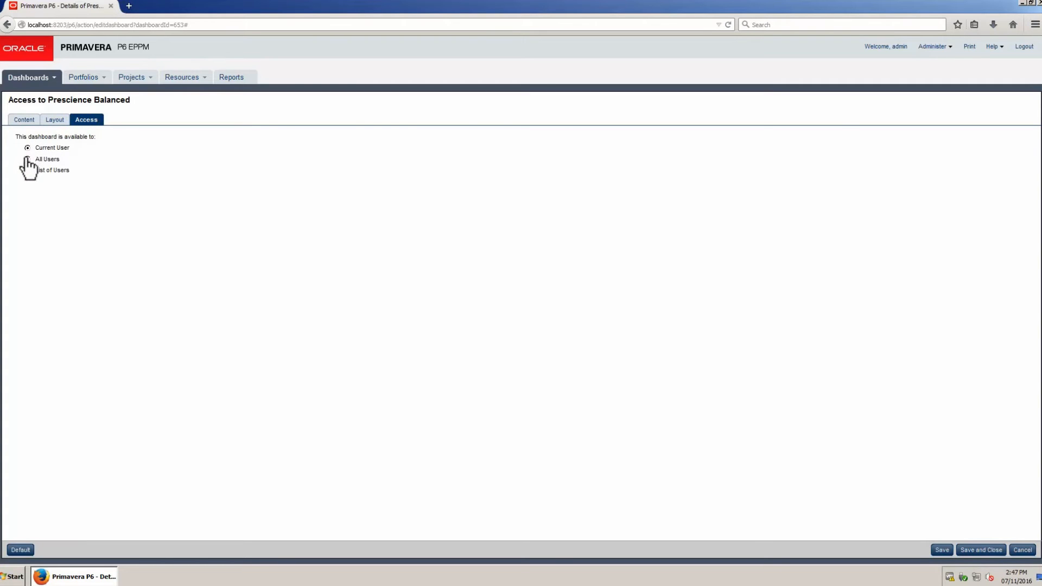
left_click(27, 158)
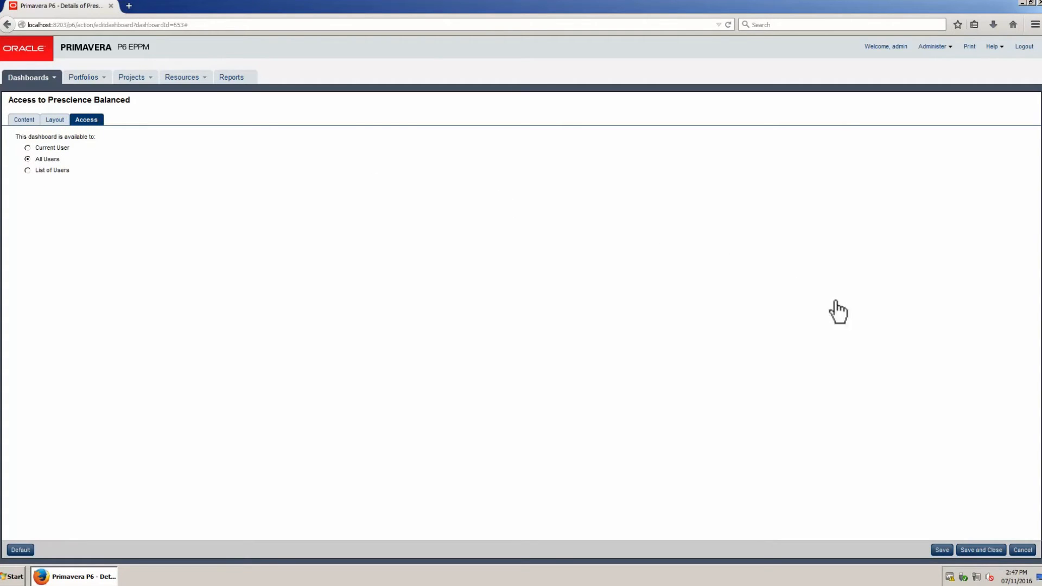
left_click(981, 550)
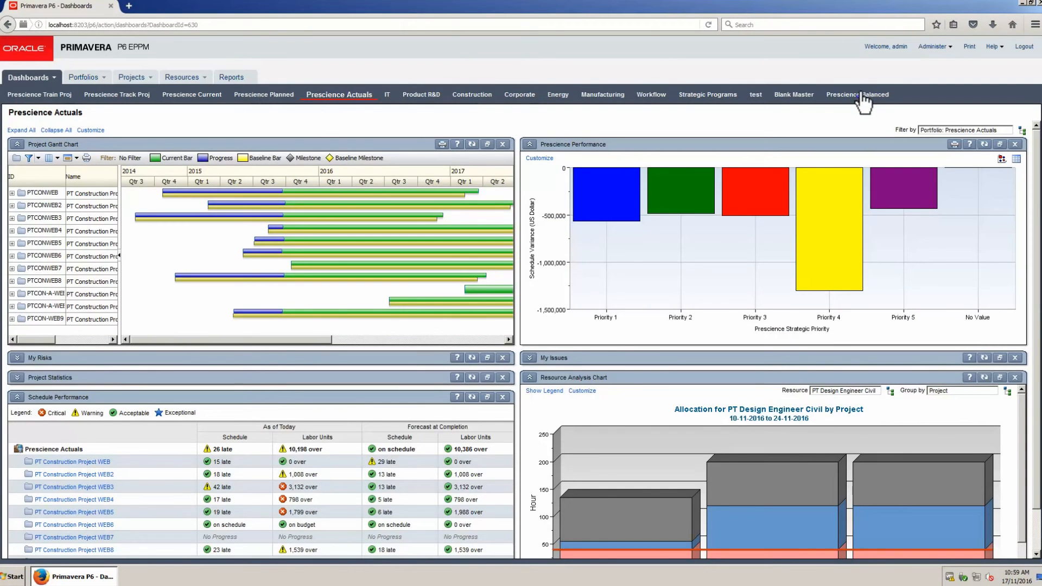
Display the Prescience Balanced dashboard from the dashboards bar
left_click(857, 94)
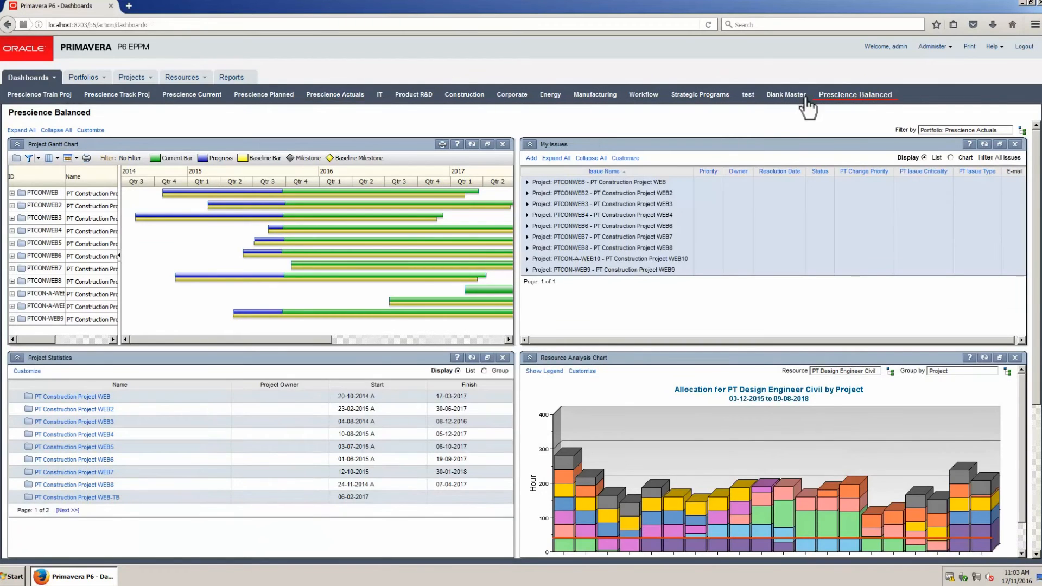
mouse_move(644, 437)
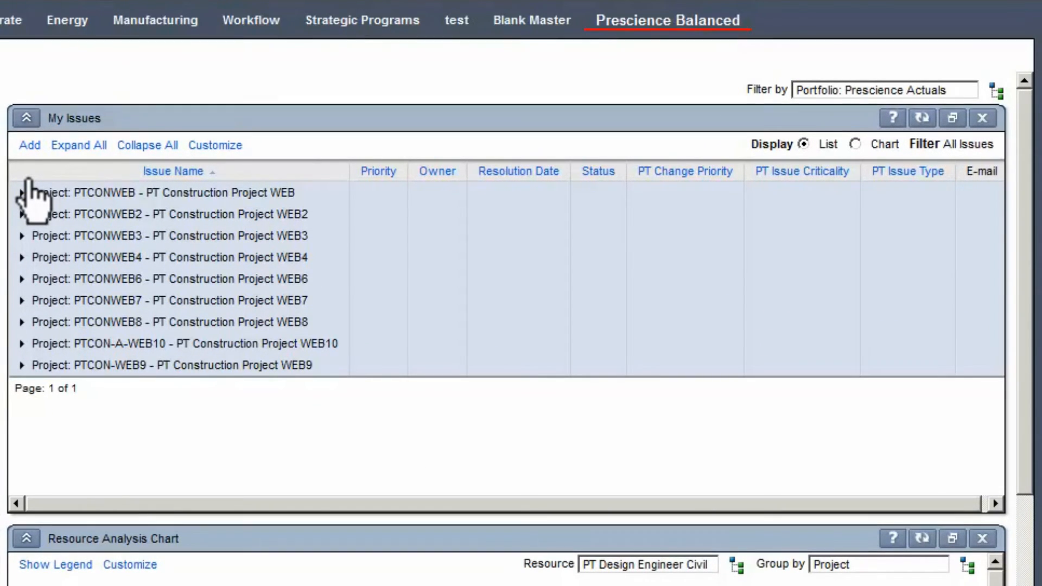
left_click(21, 192)
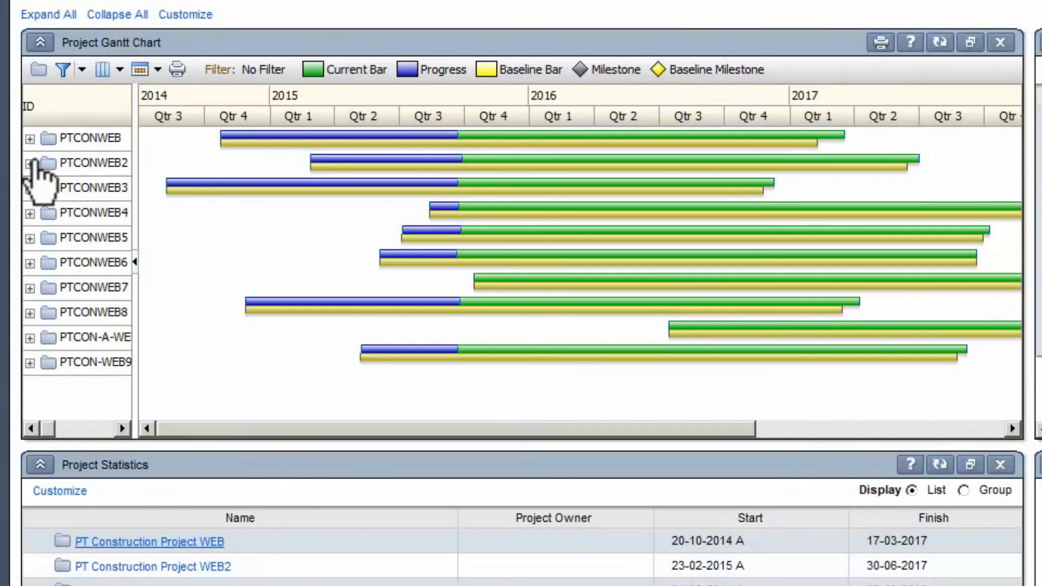
Review the Prescience Balanced portlets, then switch back to the Prescience Actuals dashboard
left_click(29, 163)
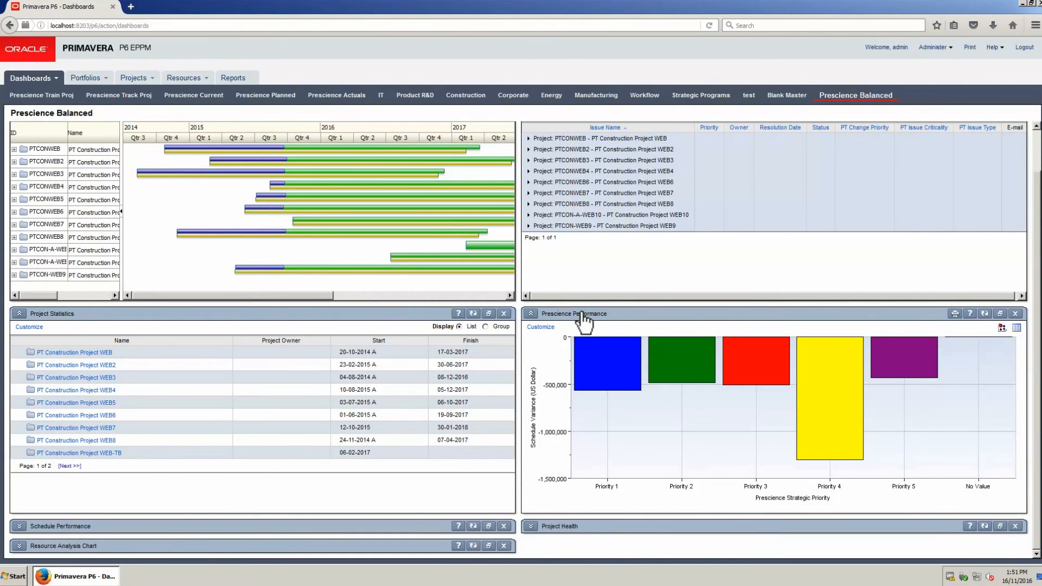
left_click(336, 96)
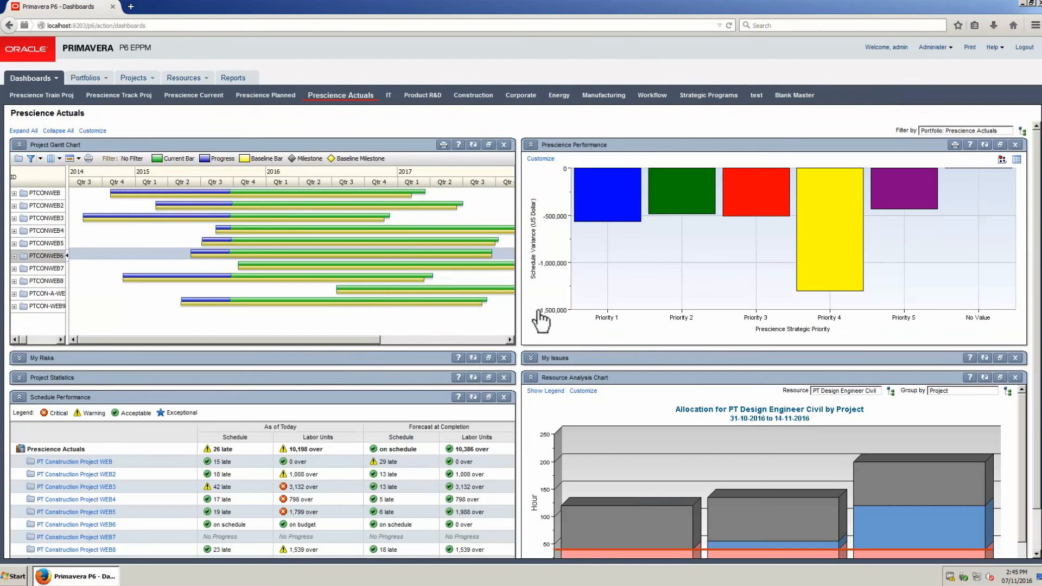